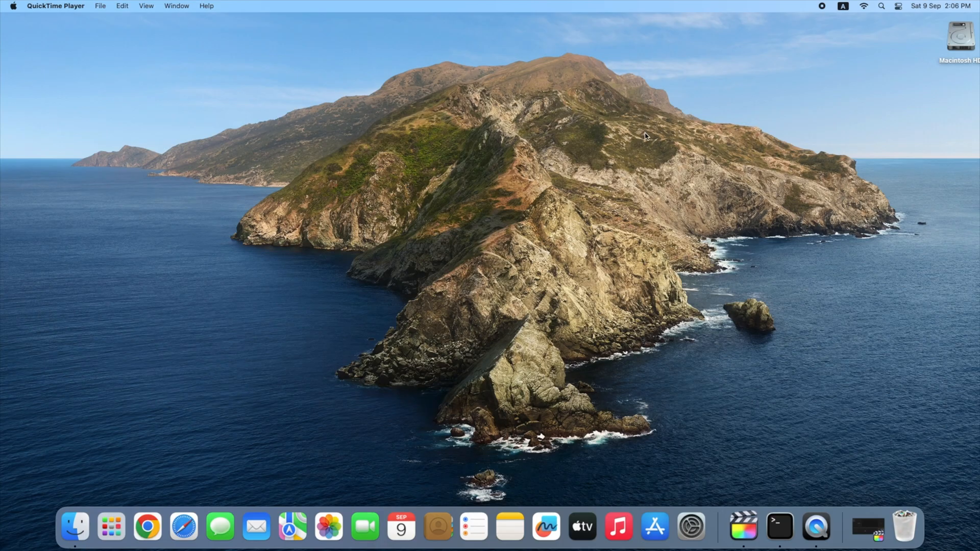
- Search Spotlight for "terminal" so the Terminal app appears as the top result
text(terminal)
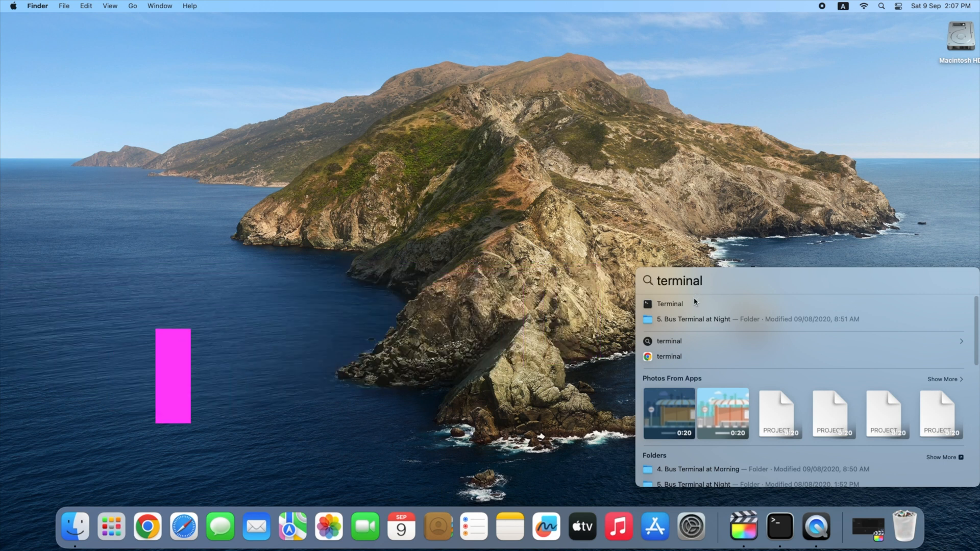
- Launch Terminal from the Spotlight results and clear a stray typed letter from the prompt
click(670, 304)
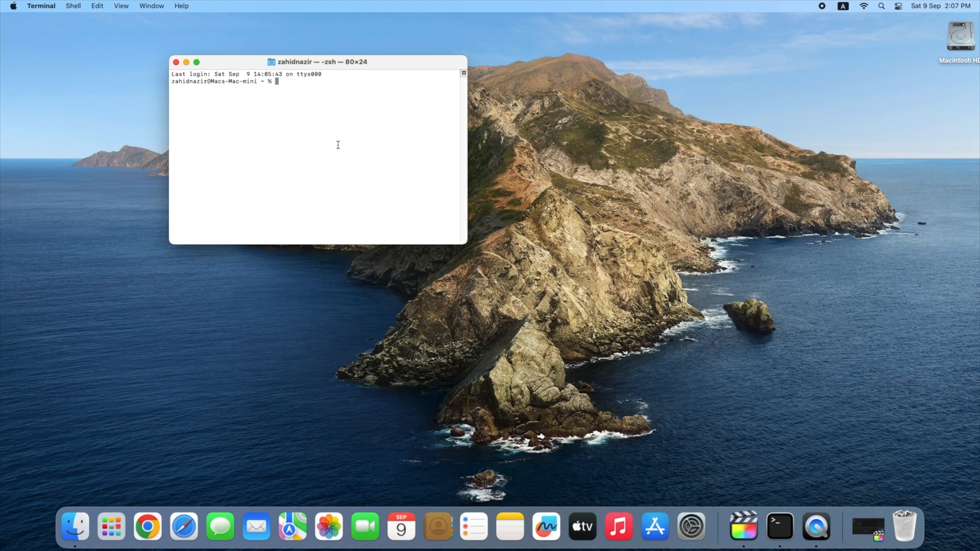
mouse_move(331, 137)
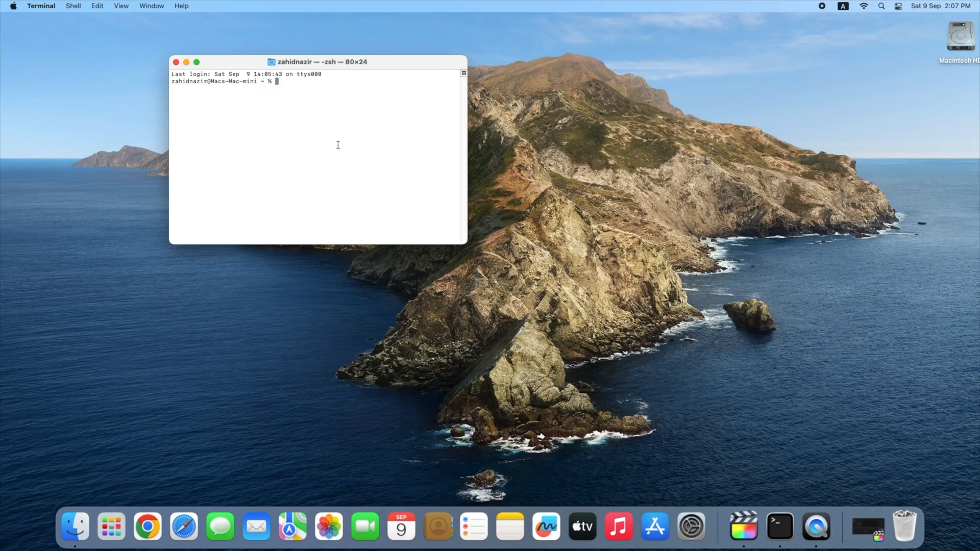
text(p)
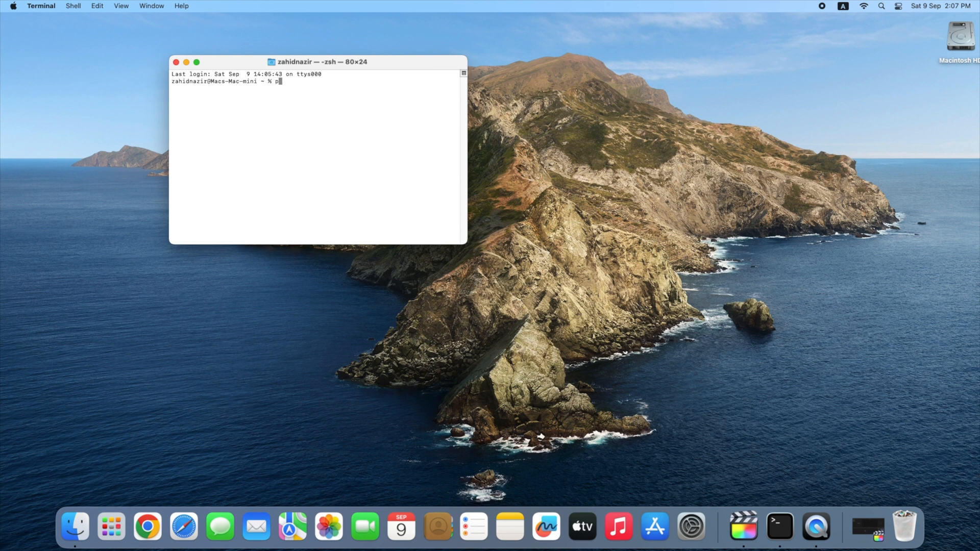
key(Backspace)
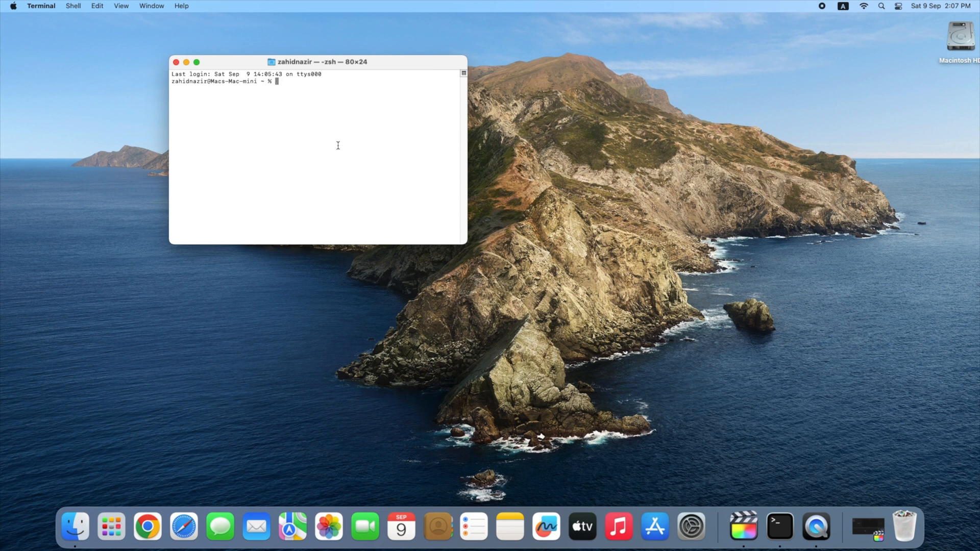
mouse_move(358, 156)
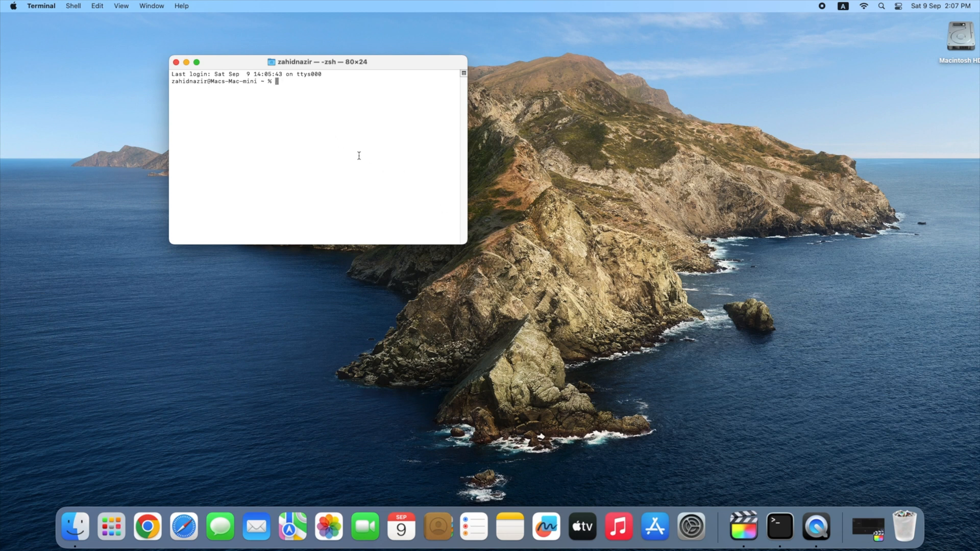
mouse_move(331, 137)
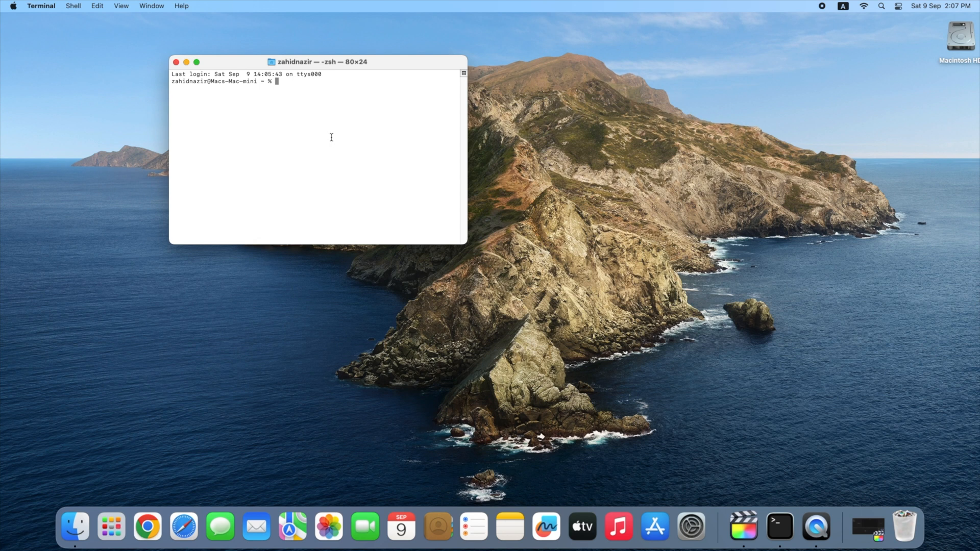
- Run "ping google.com" at the Terminal prompt
text(pi)
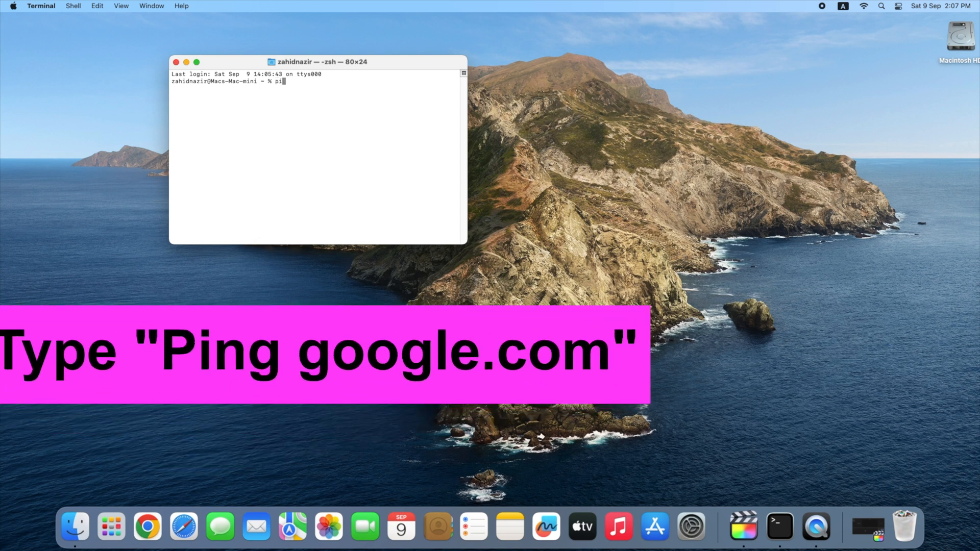
text(ng)
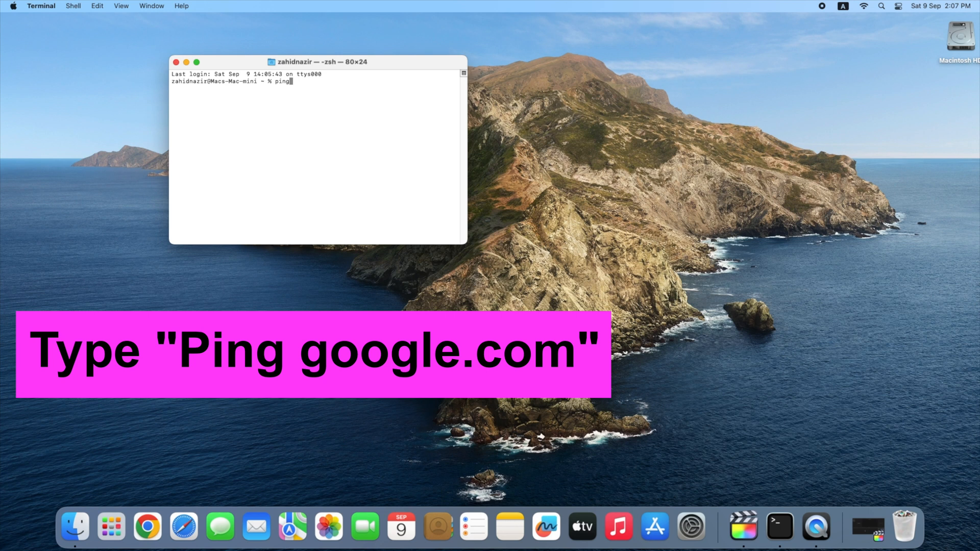
text(google)
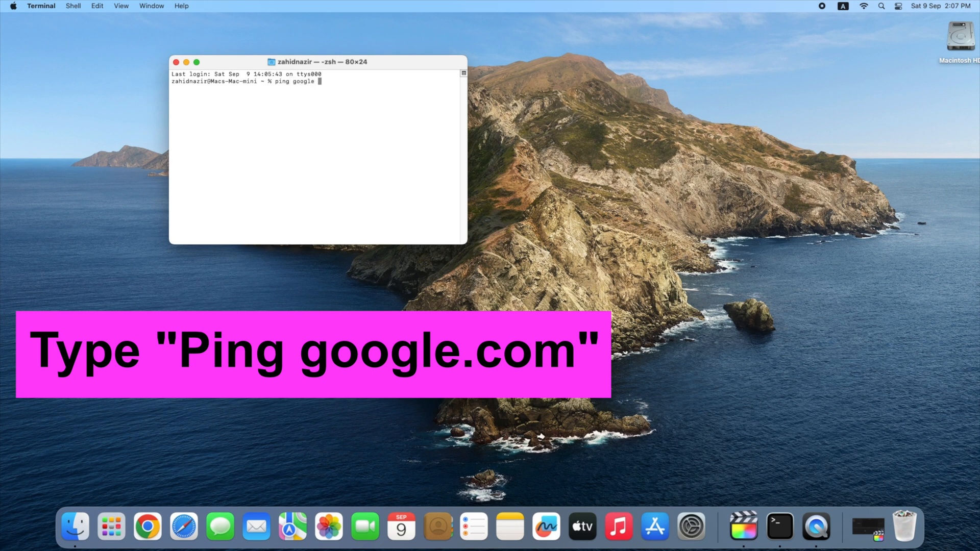
text(.c)
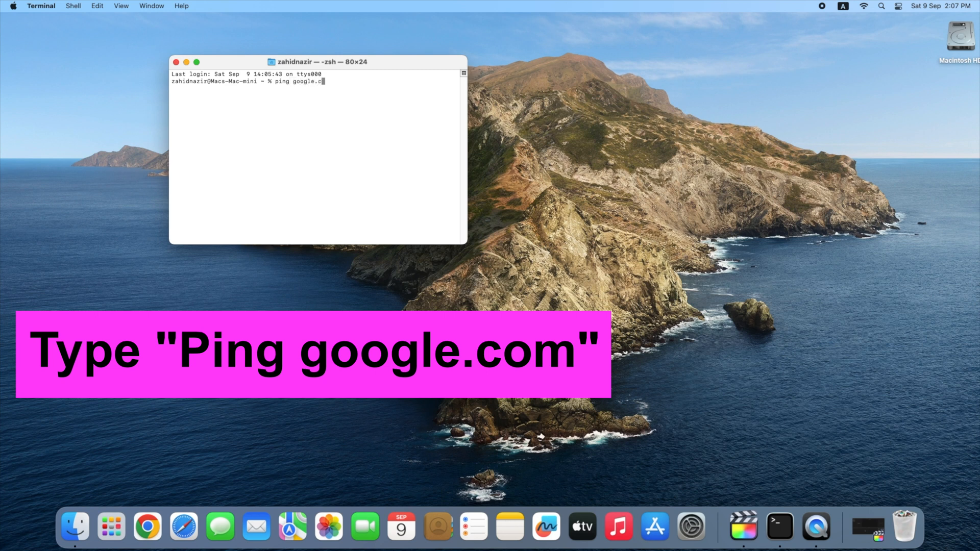
key(Return)
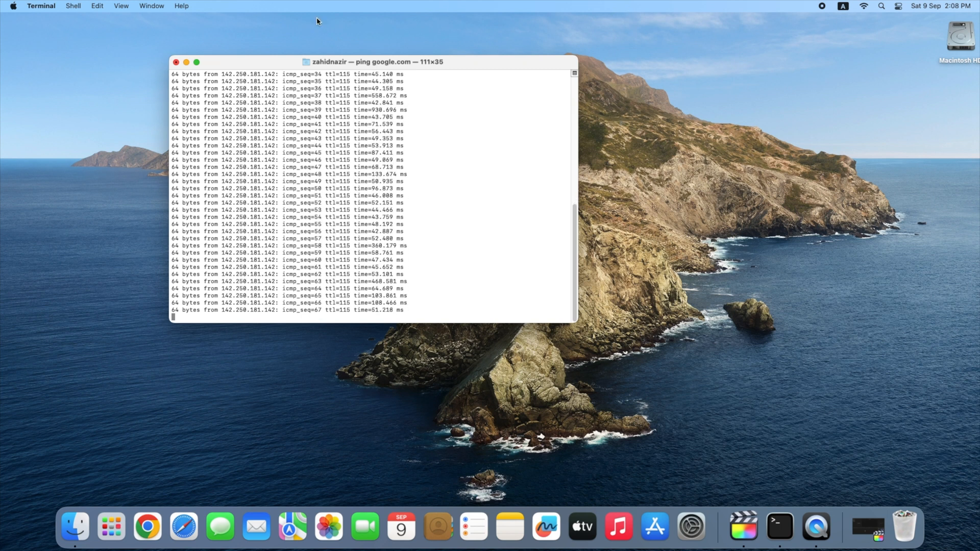
- Close the Terminal window running the ping and confirm Terminate
click(177, 62)
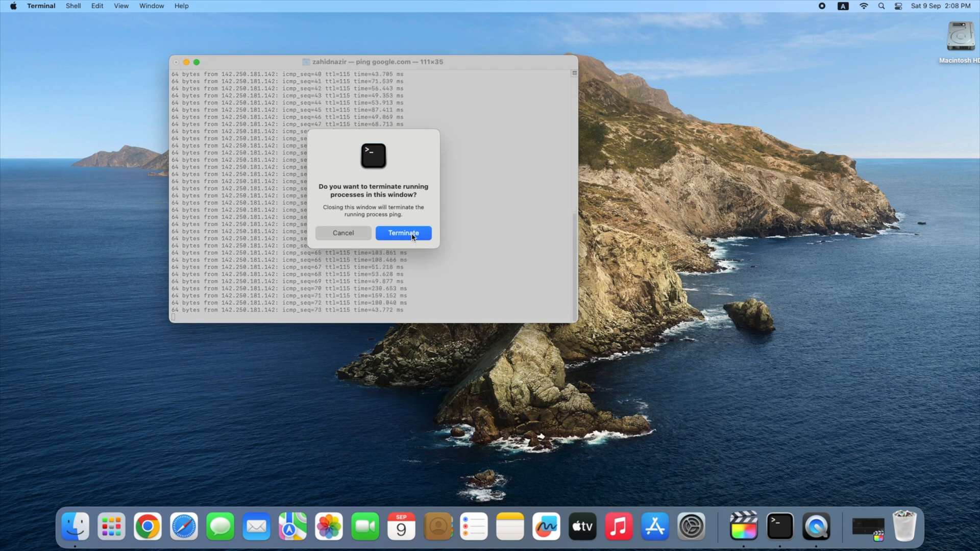
click(403, 233)
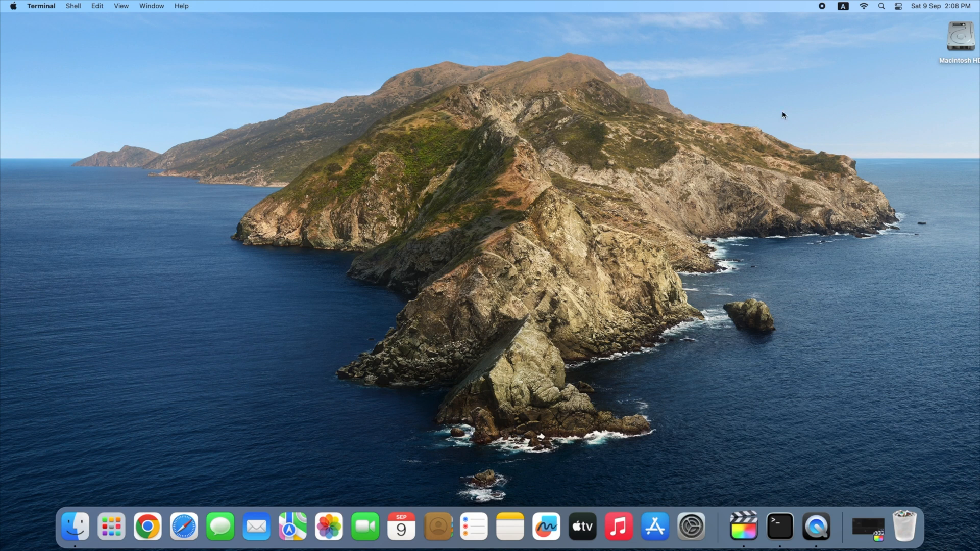
mouse_move(888, 184)
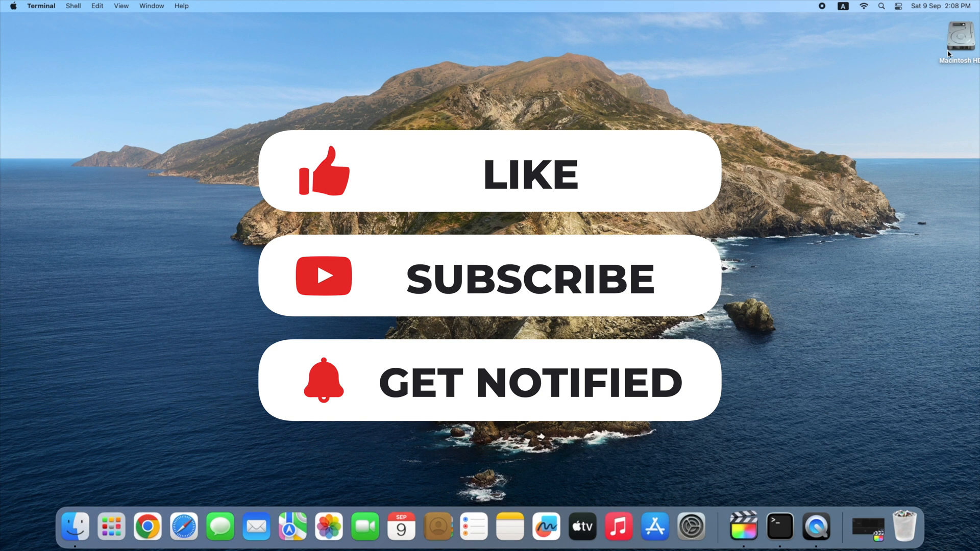
mouse_move(888, 184)
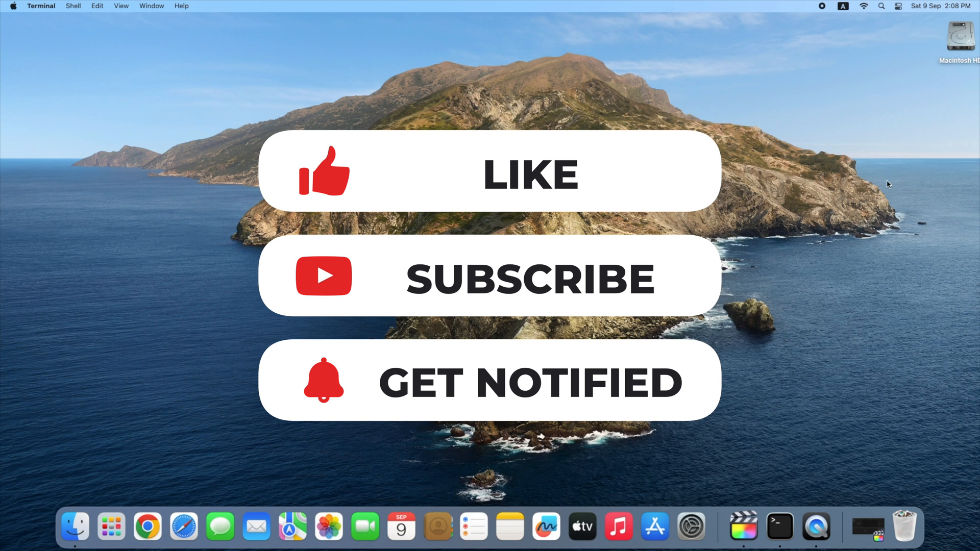